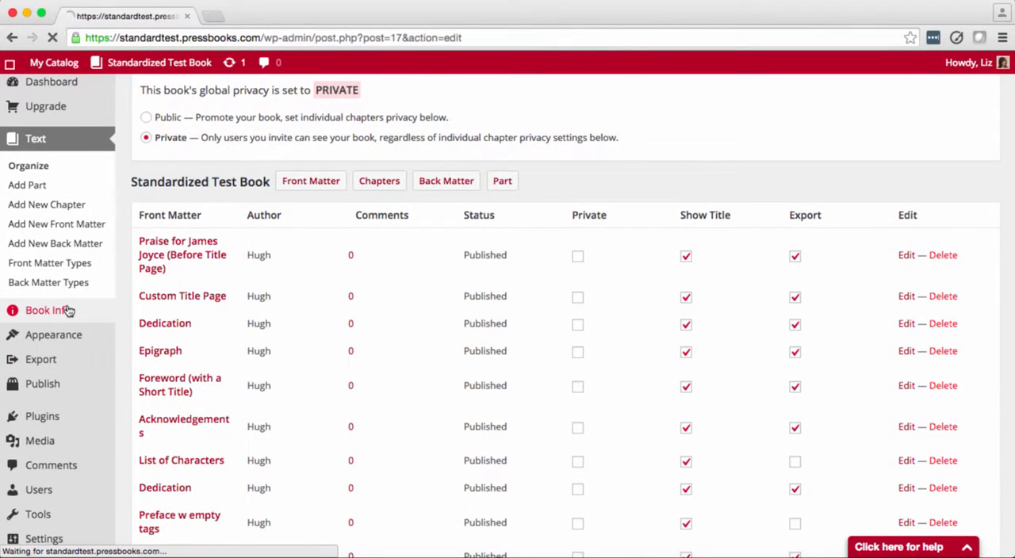
- Scroll through Book Info to the Copyright License setting, then edit the 'Paragraph styles' chapter
click(48, 310)
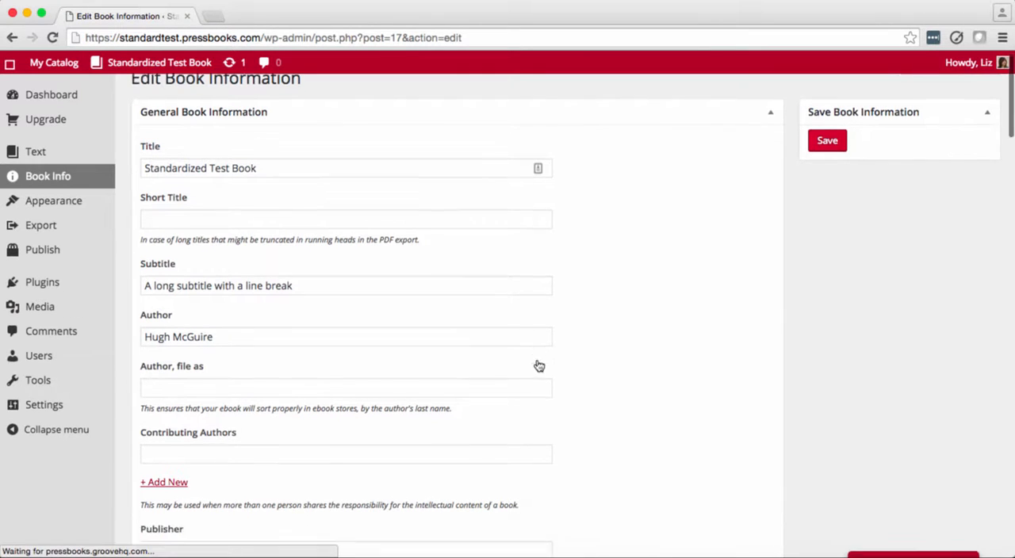
scroll(down, 3)
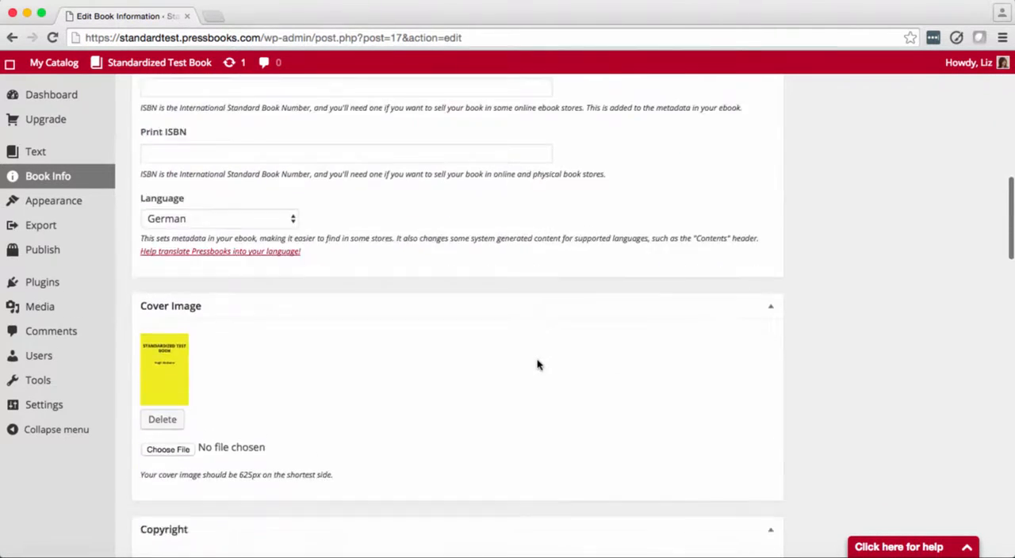
scroll(down, 3)
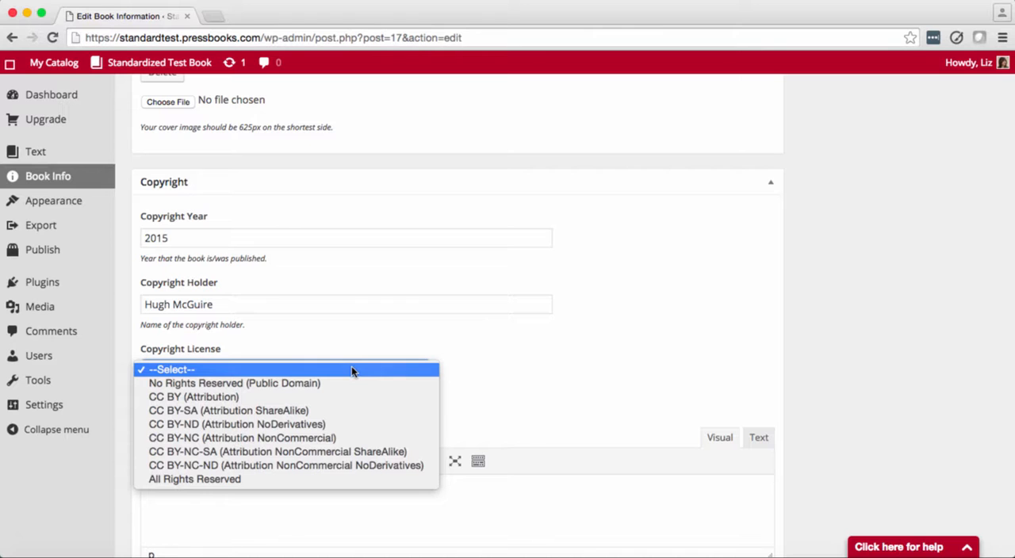
mouse_move(69, 163)
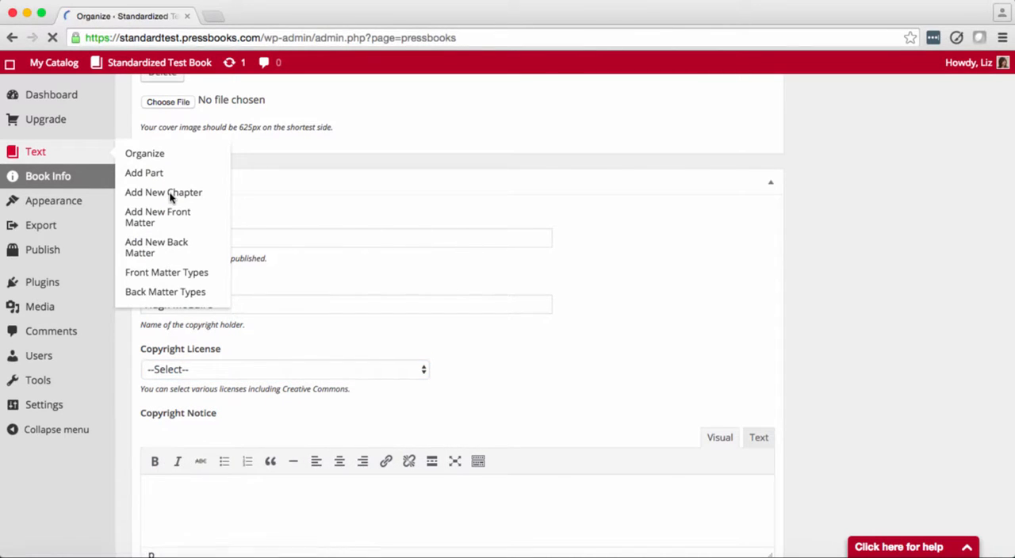
click(144, 153)
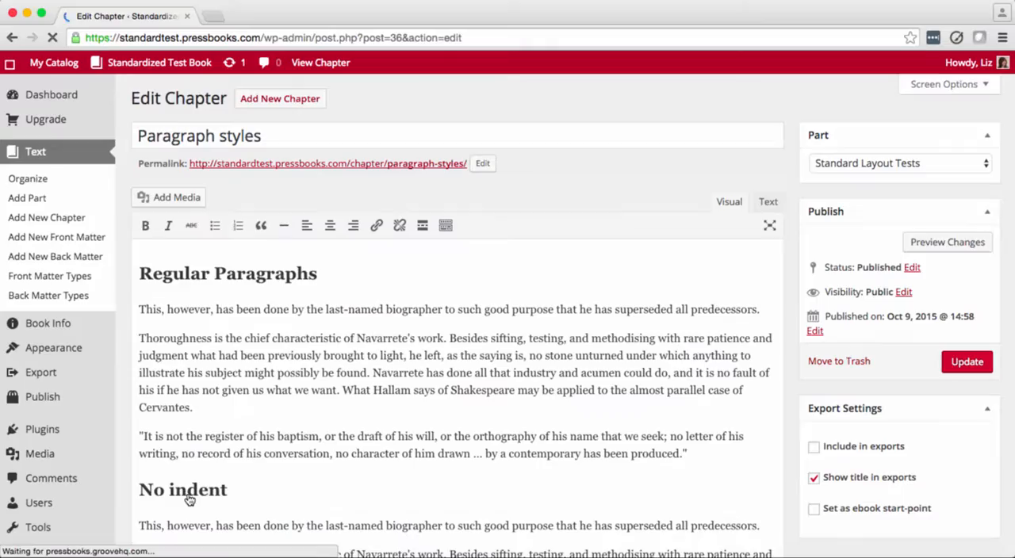
- Keep Hugh as the chapter author and list the Chapter Copyright License options
scroll(down, 3)
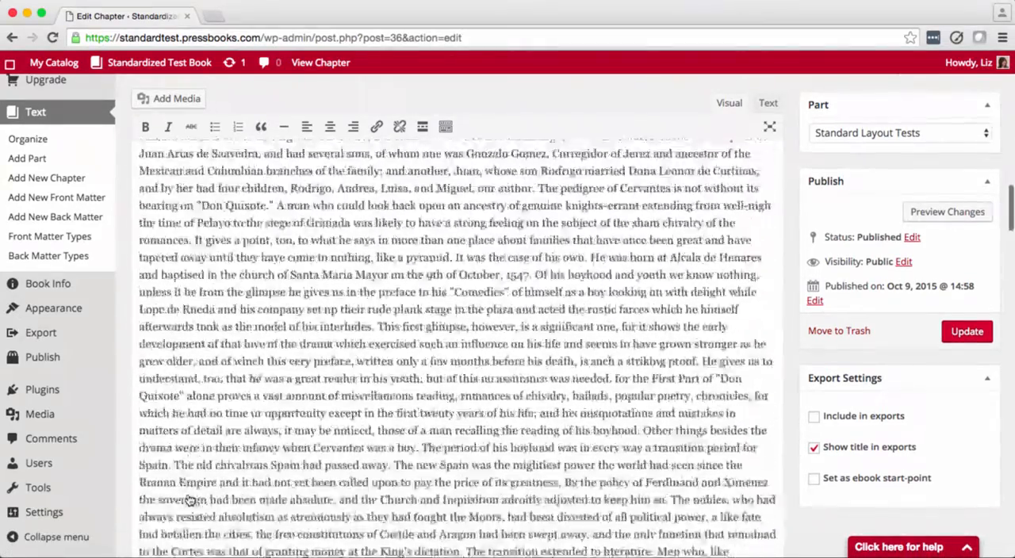
scroll(down, 3)
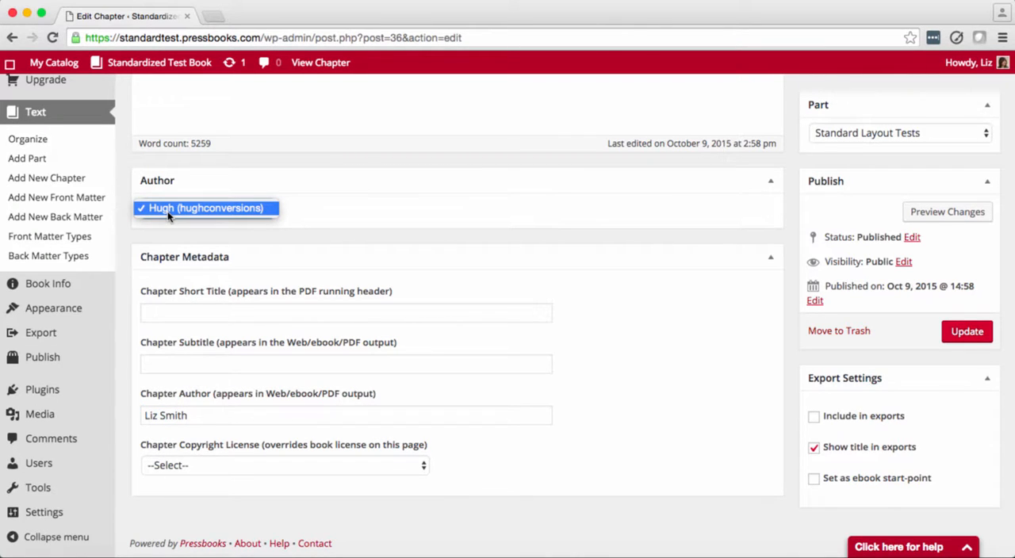
click(206, 207)
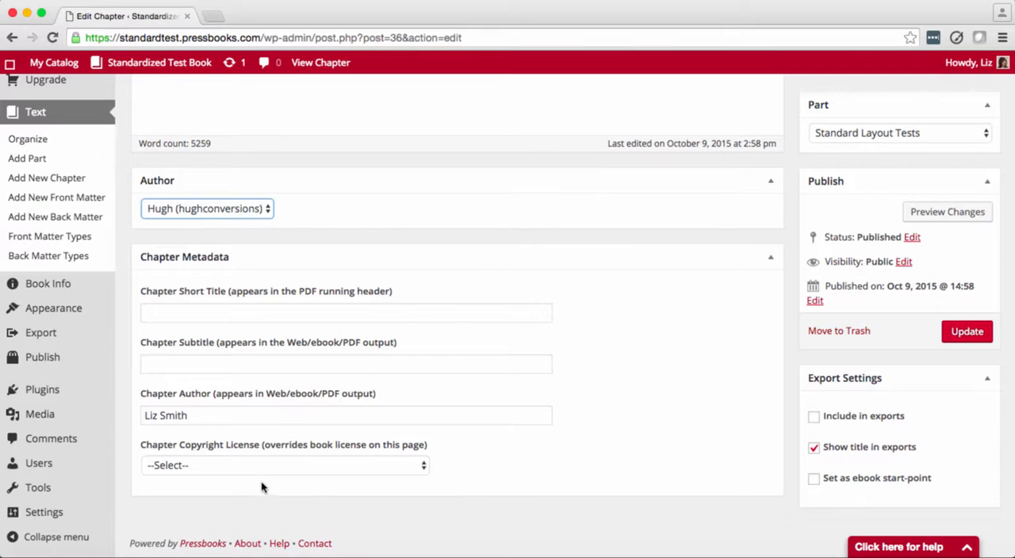
click(284, 465)
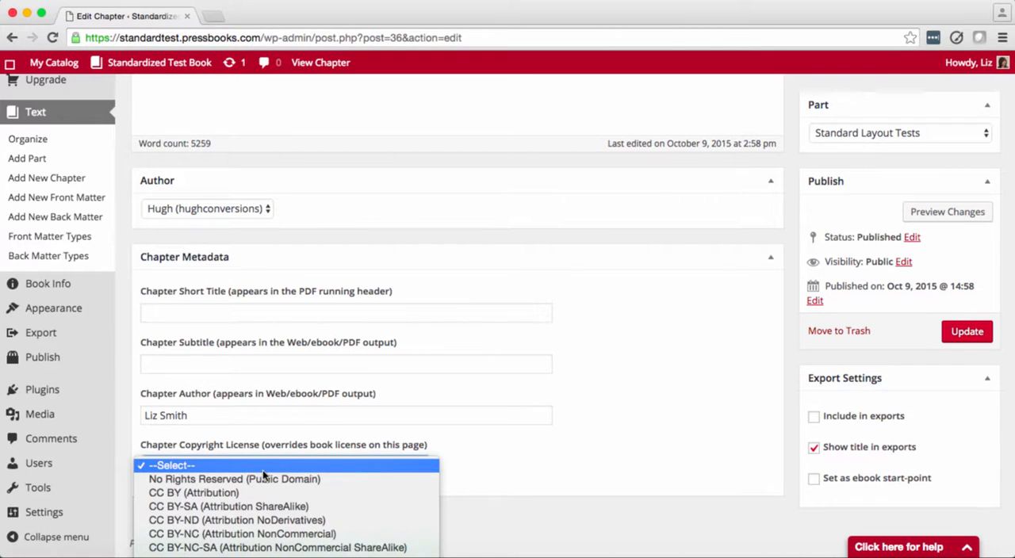